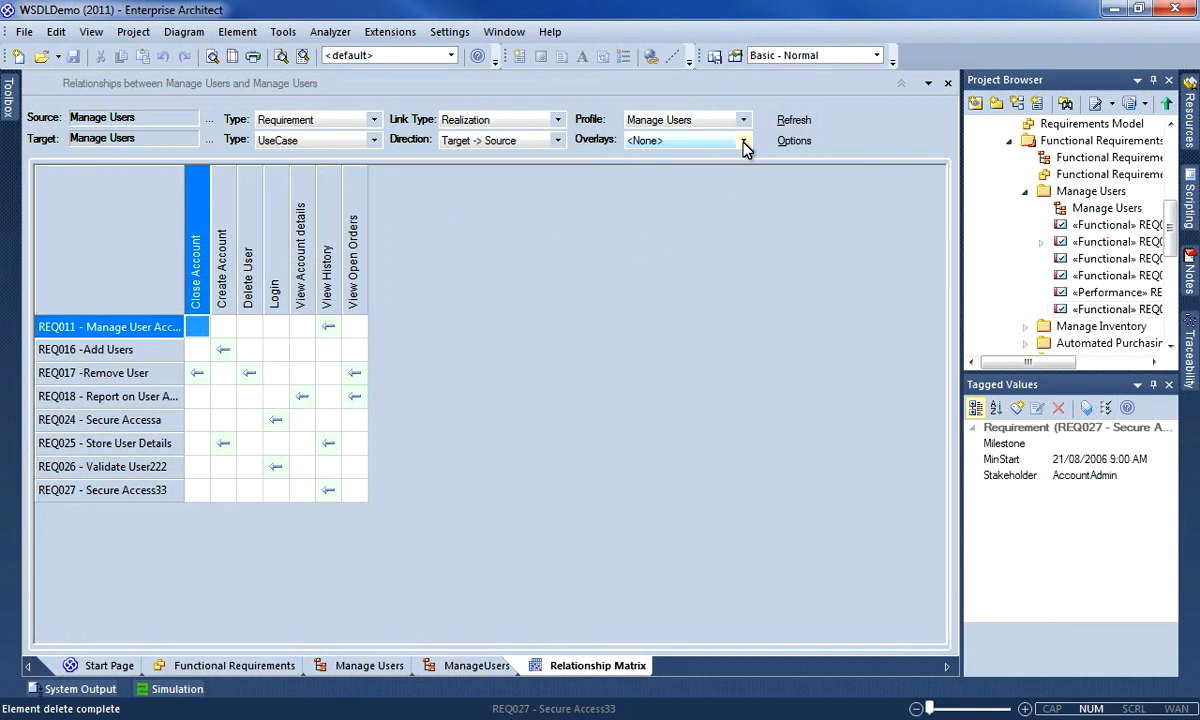
Choose <New Overlay> from the matrix Overlays dropdown
click(744, 140)
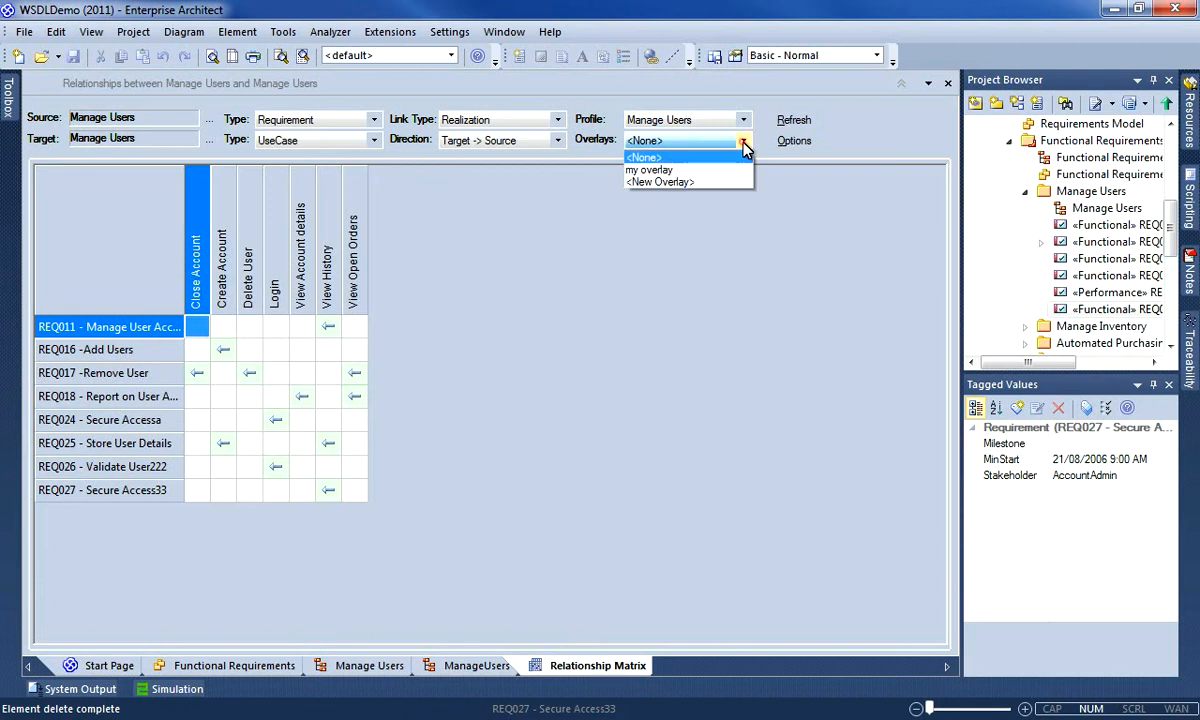
click(660, 181)
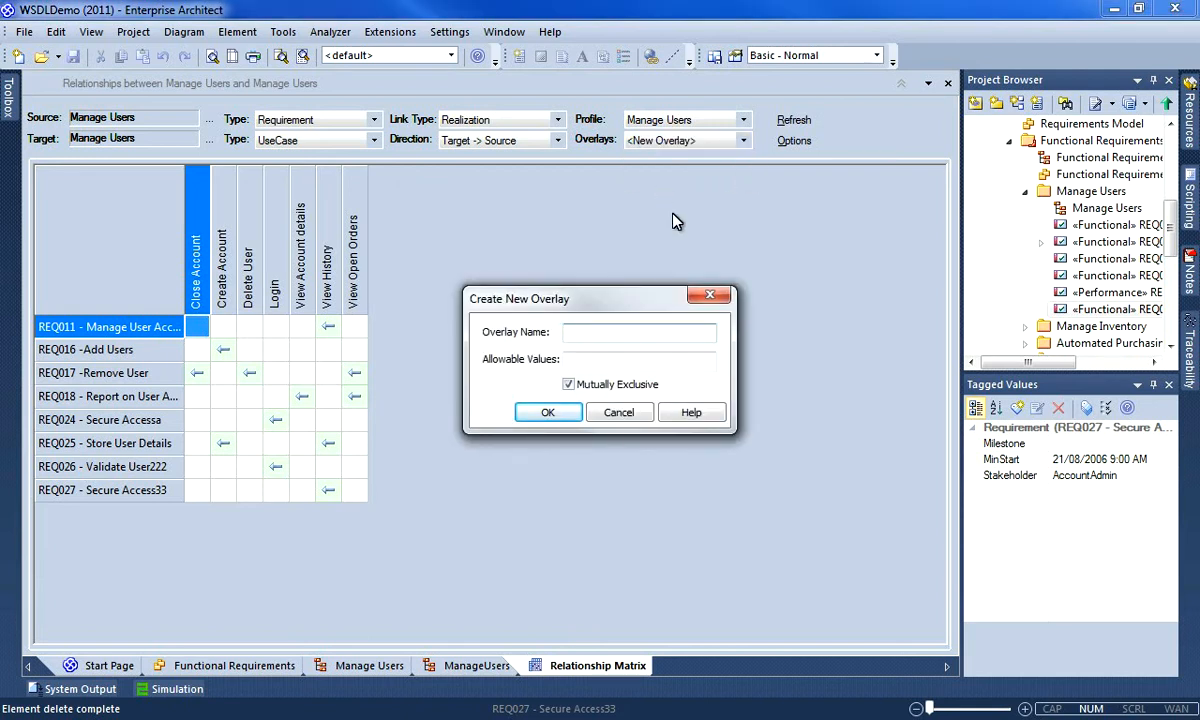
Create the mutually exclusive overlay 'Our Overlays' with allowable values C,R,U,D
text(Our Overlays)
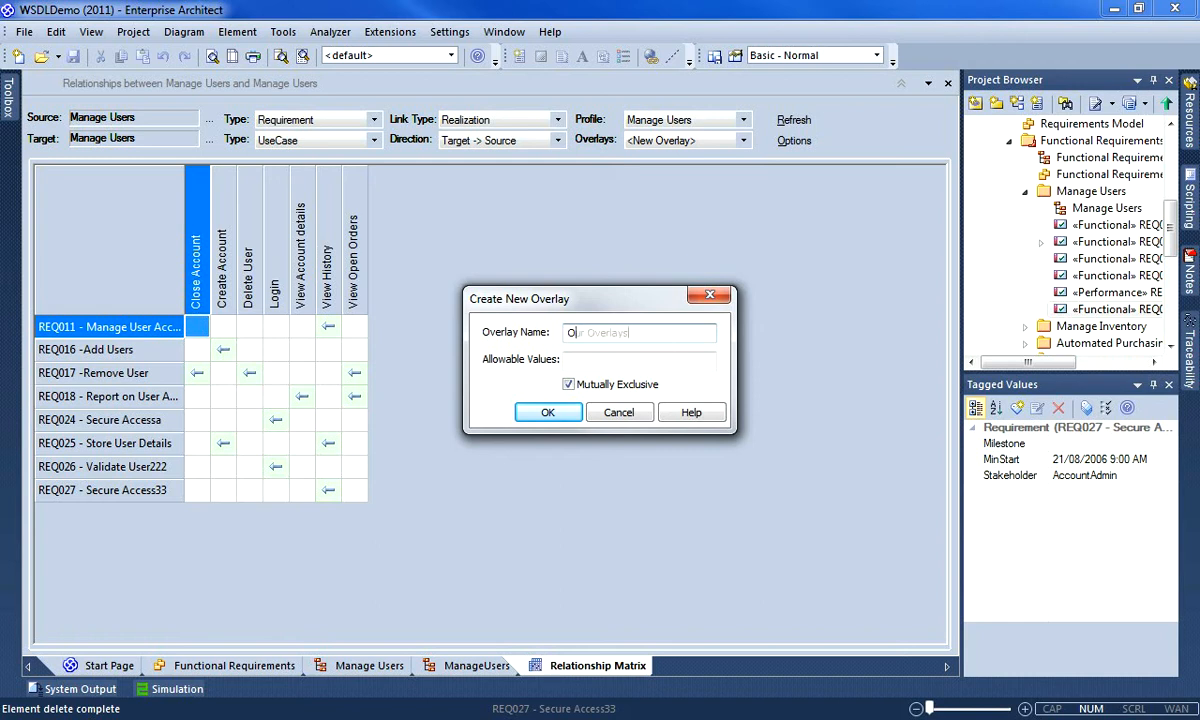
text(Our Overlays)
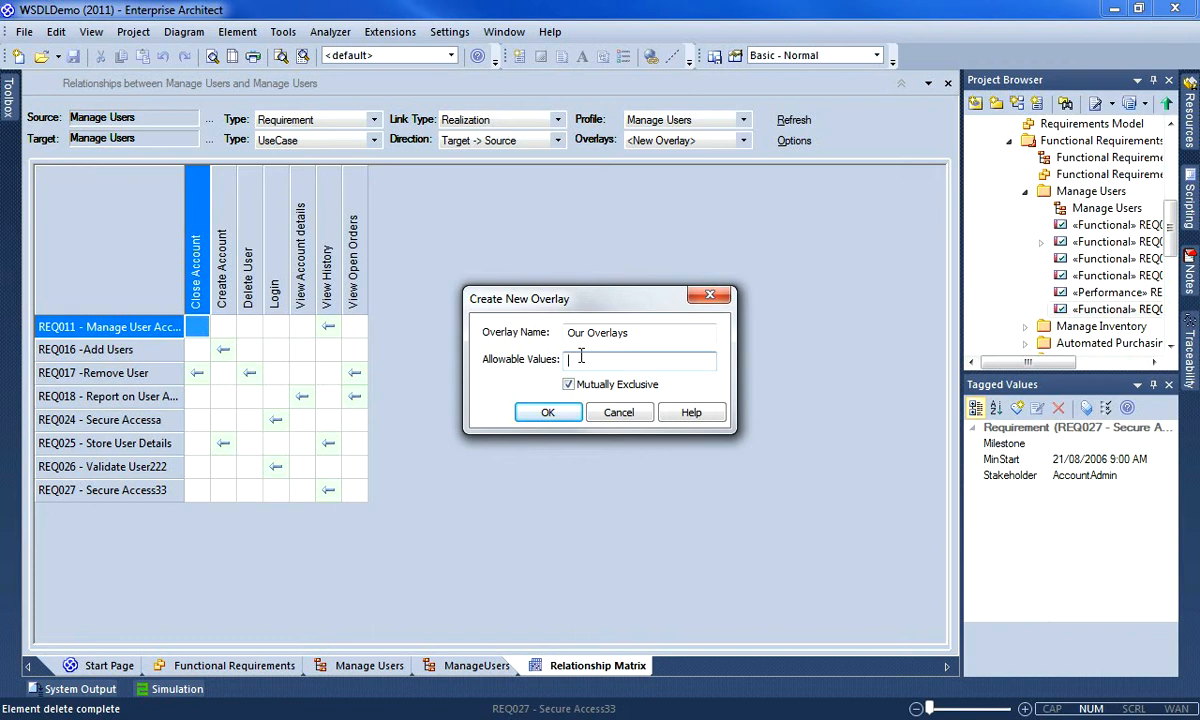
text(C,R,U,D)
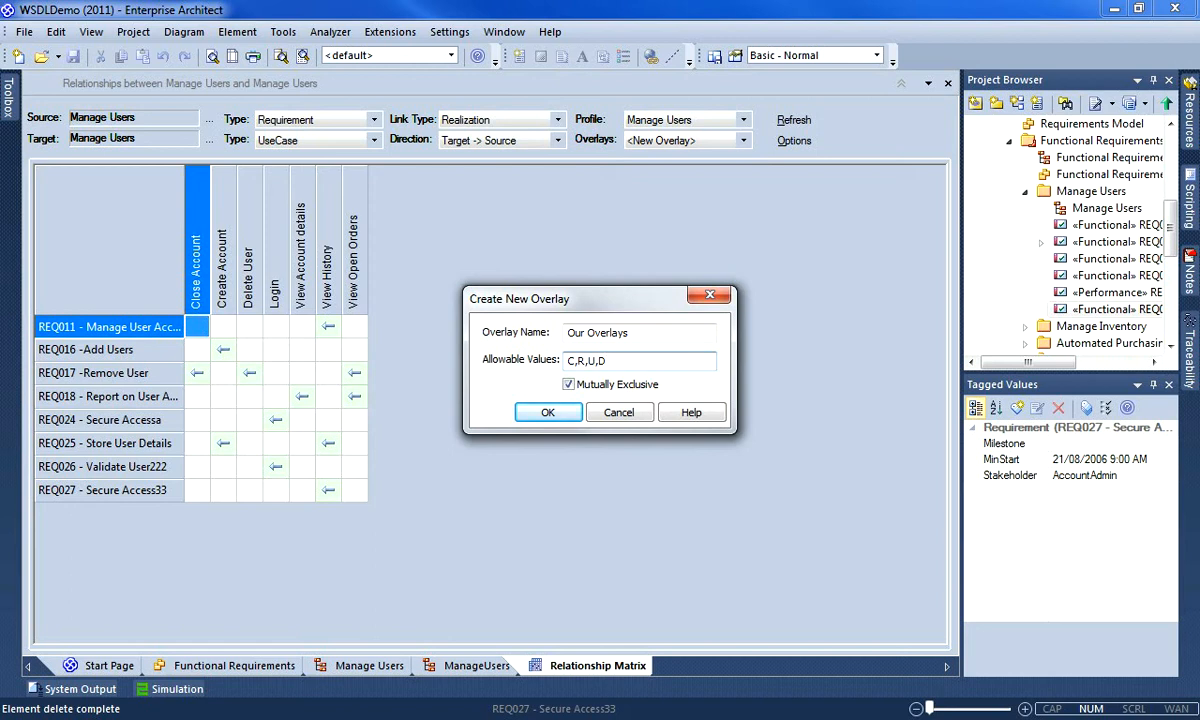
click(568, 384)
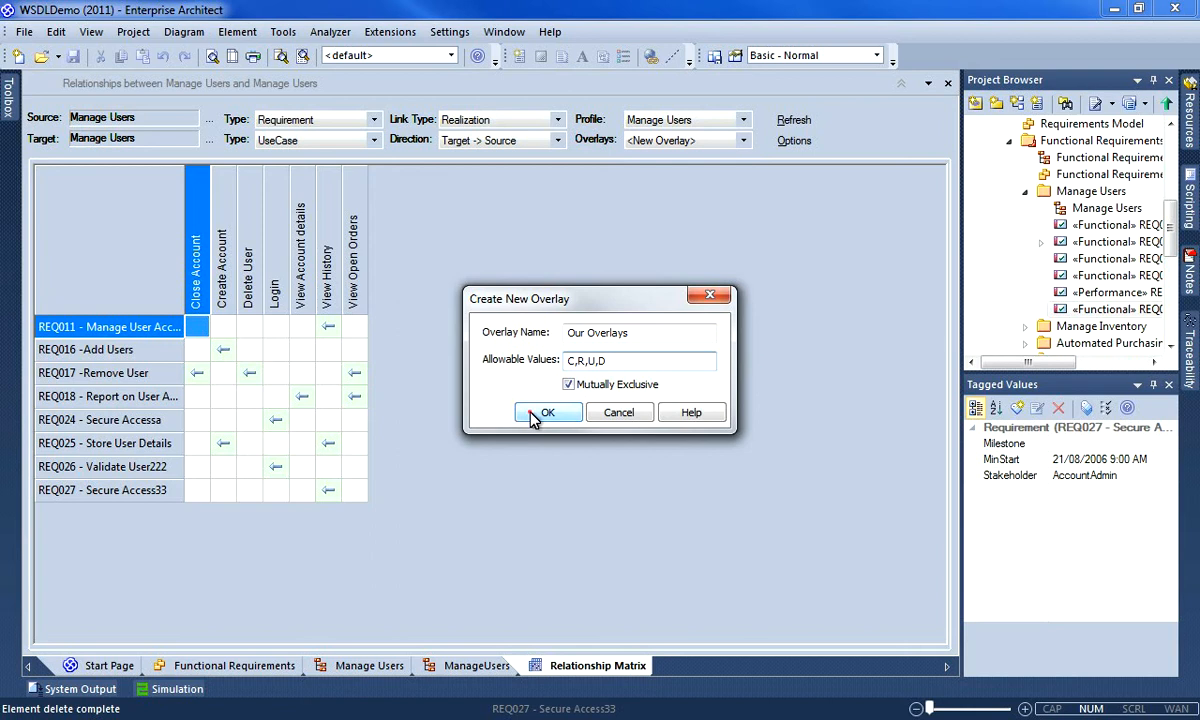
click(547, 412)
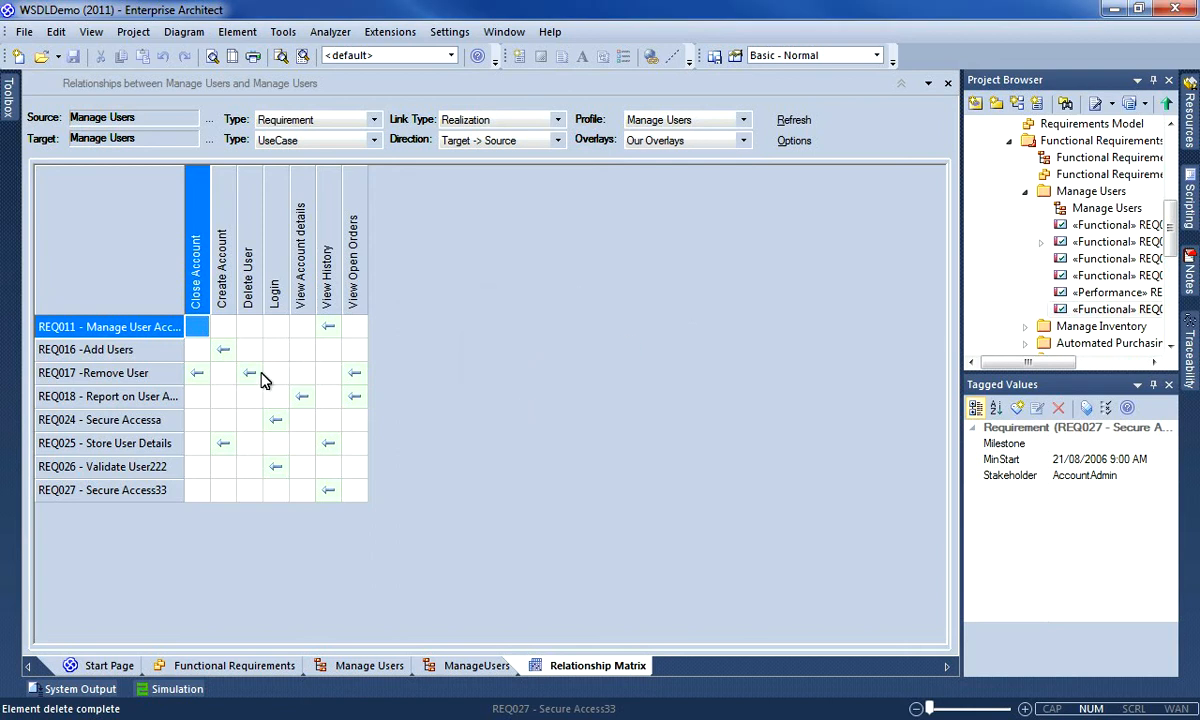
mouse_move(283, 376)
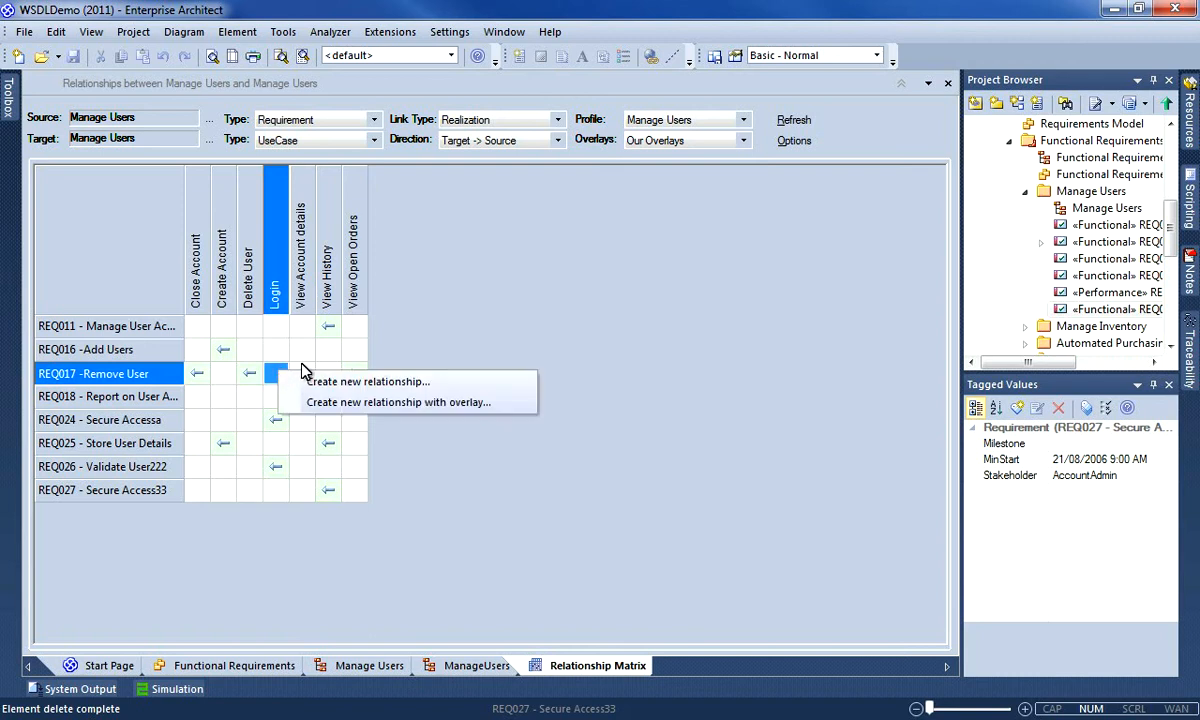
Add a REQ017 Remove User to Login relationship carrying overlay value C
click(369, 381)
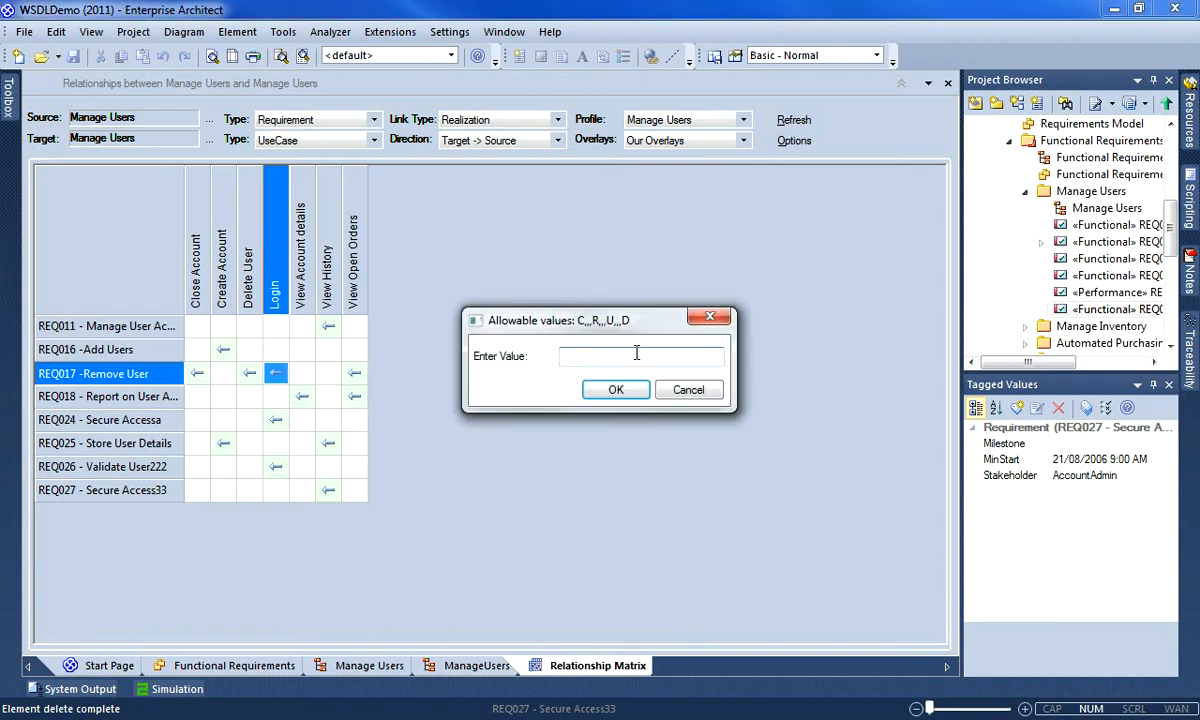
text(C)
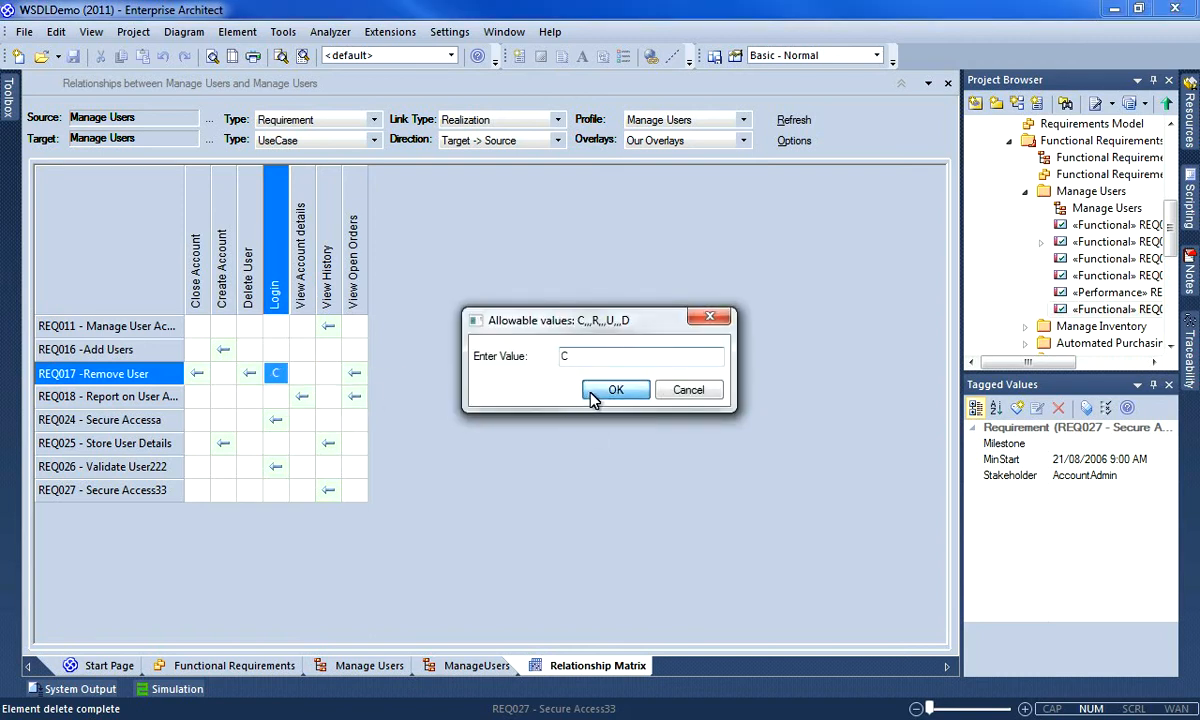
click(615, 390)
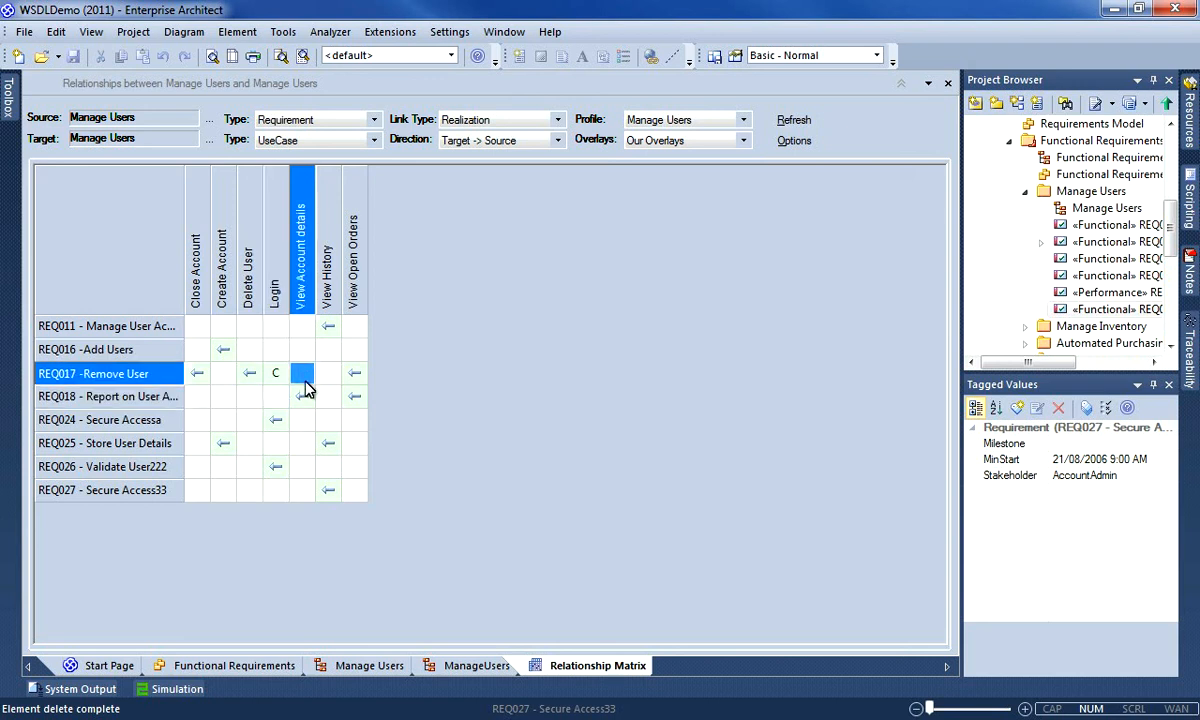
Add a REQ017 to View Account details relationship, entering invalid overlay value W
right_click(303, 373)
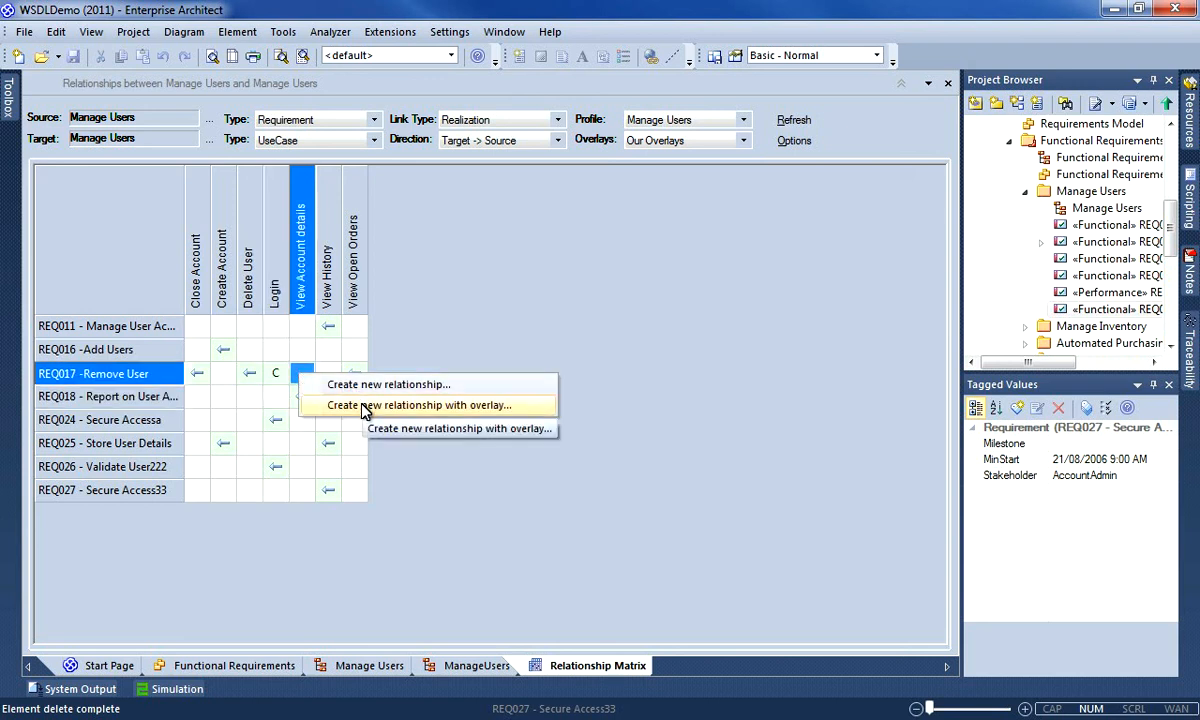
click(388, 384)
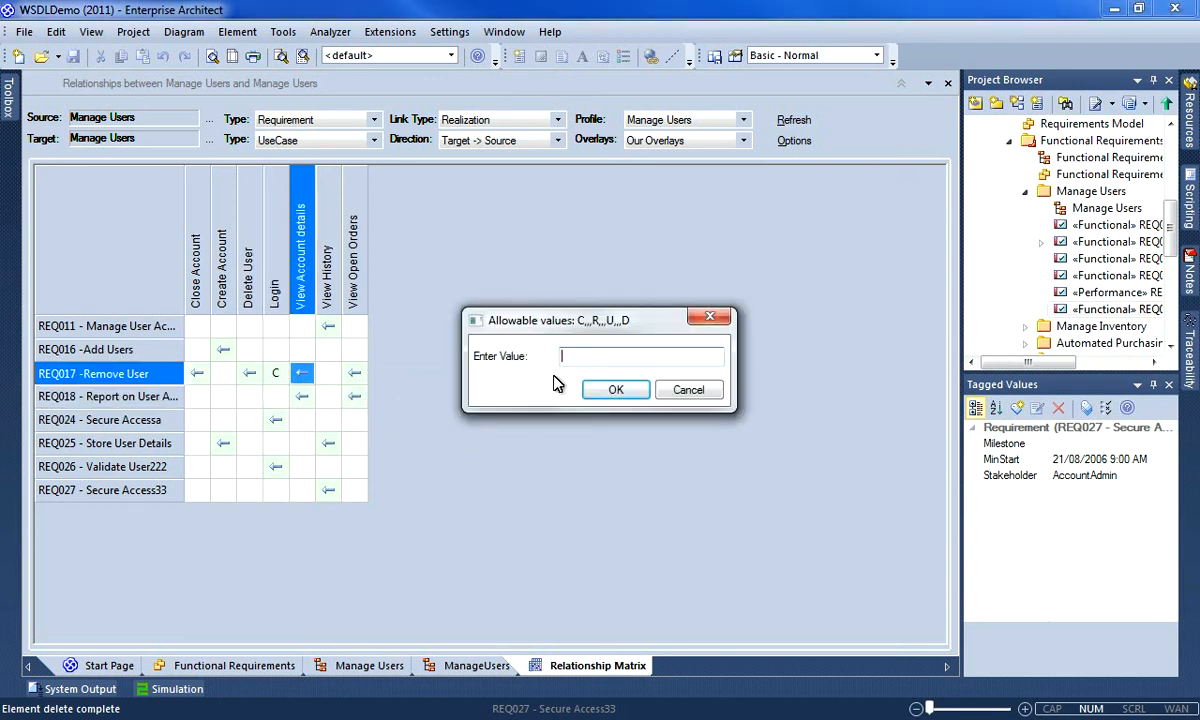
text(W)
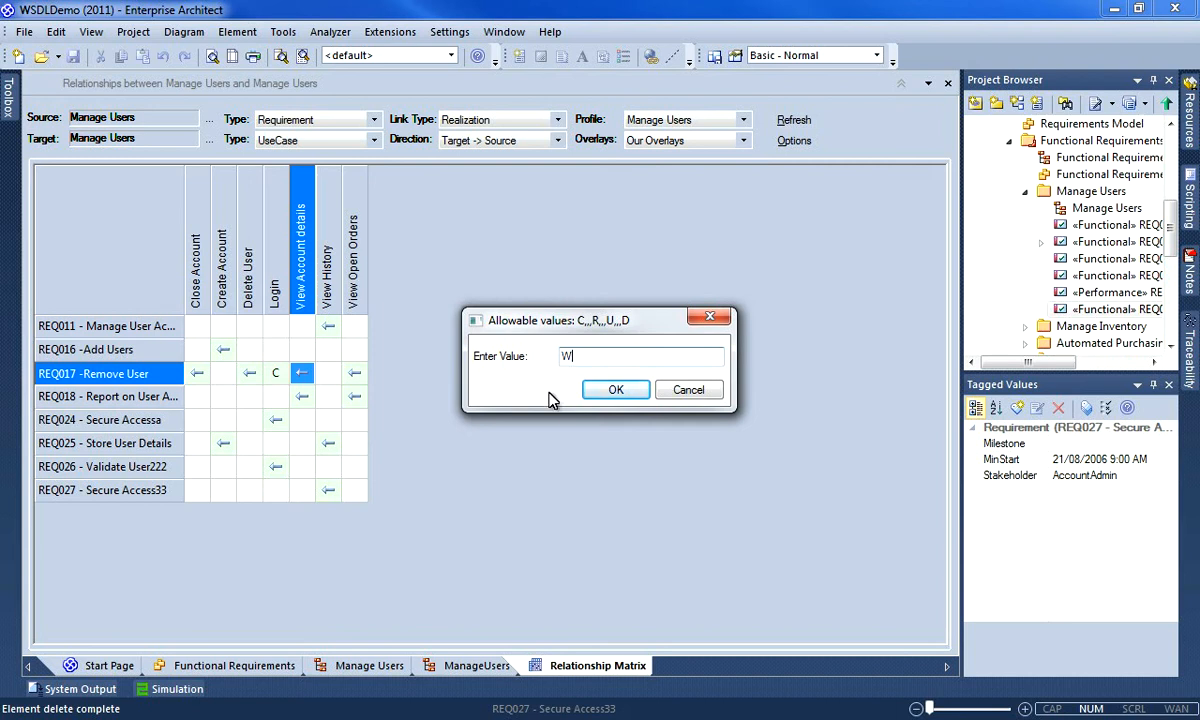
click(616, 389)
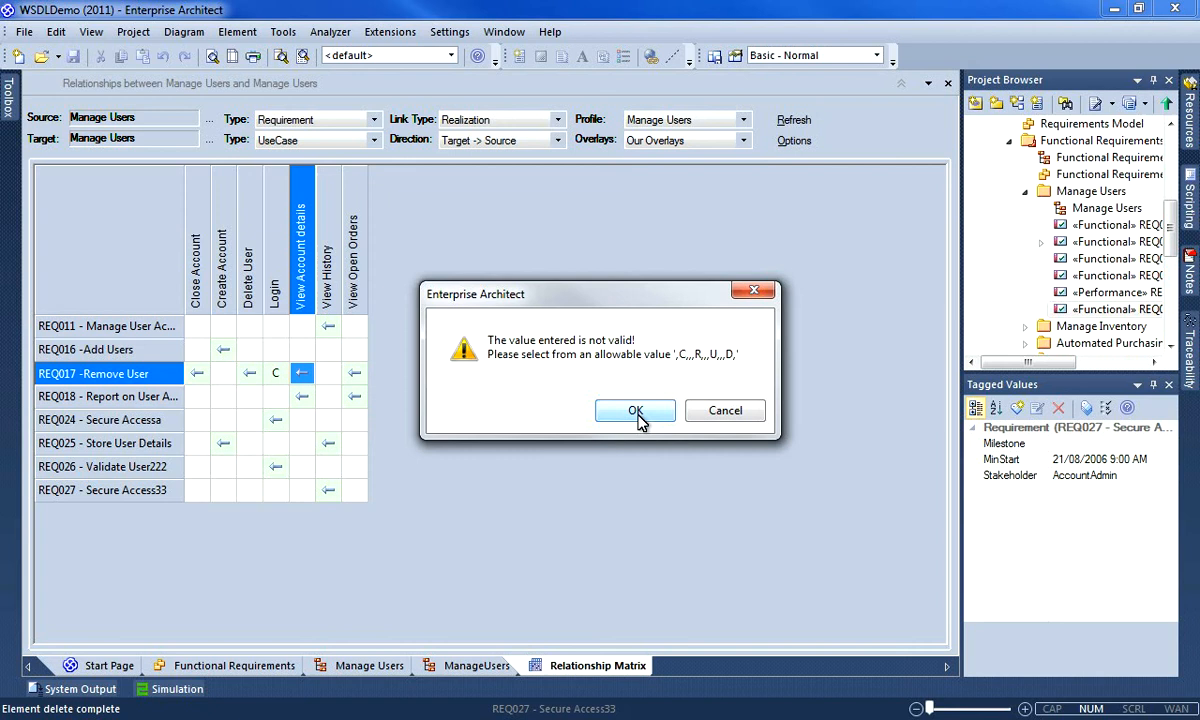
click(635, 411)
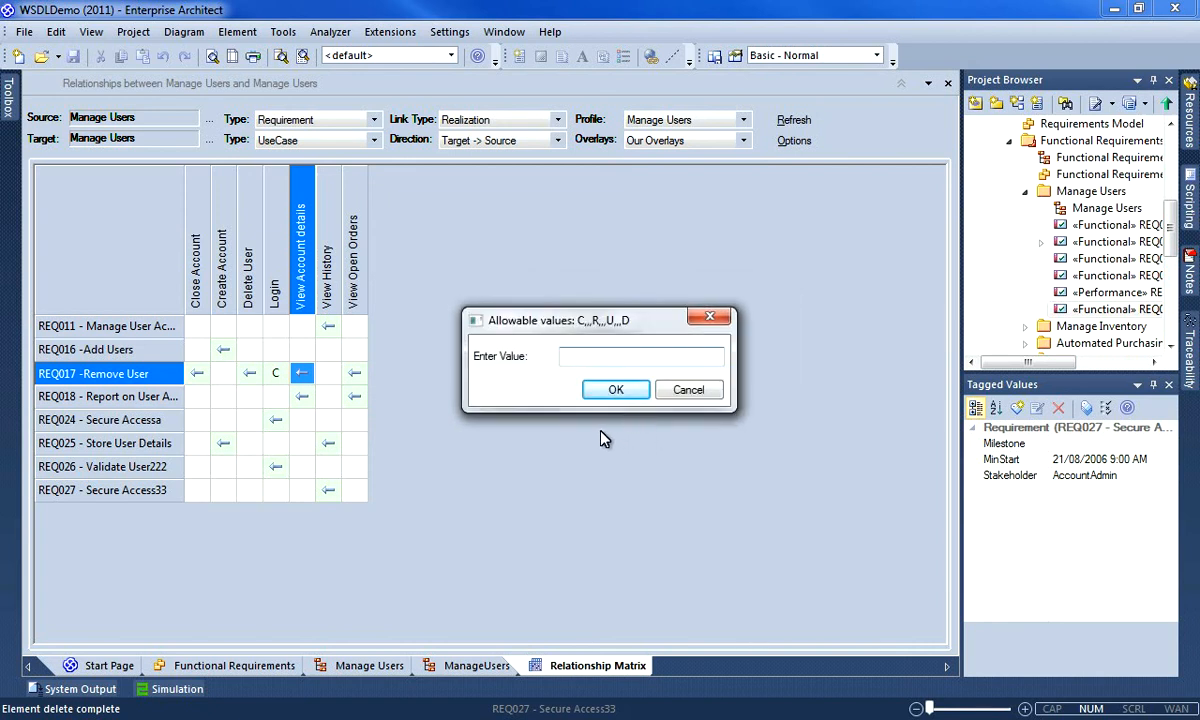